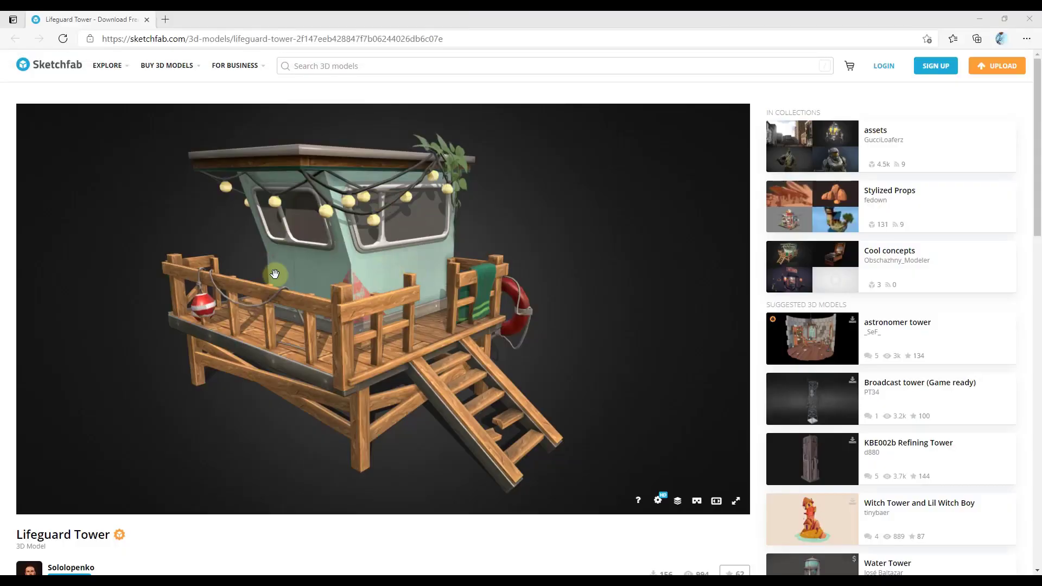
{"action": "mouse_move", "coordinate": [389, 273]}
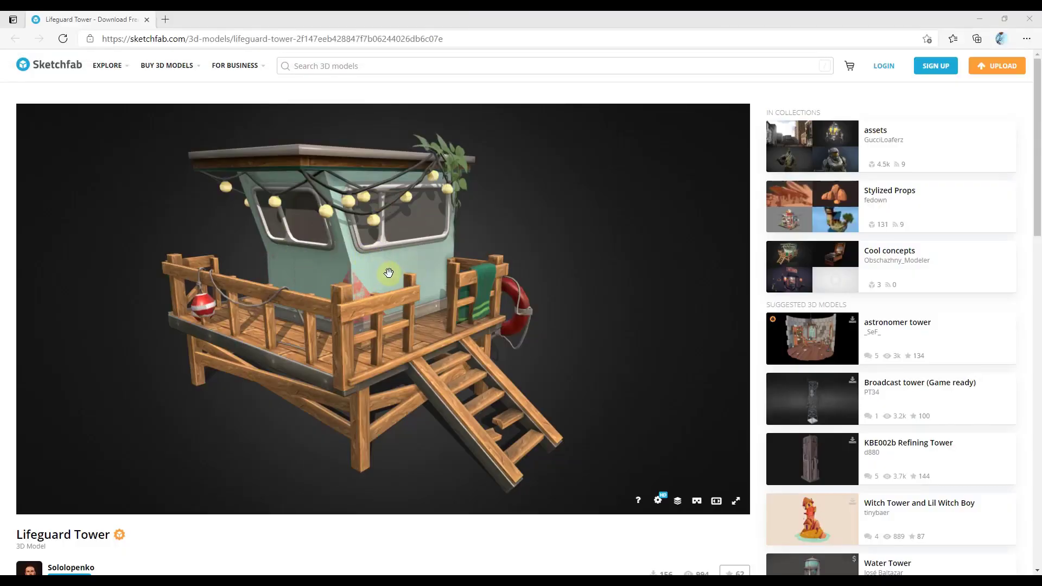
Step: Scroll the Lifeguard Tower page to its 6k-triangle count and CC Attribution license
{"action": "scroll", "scroll_direction": "down", "scroll_amount": 3}
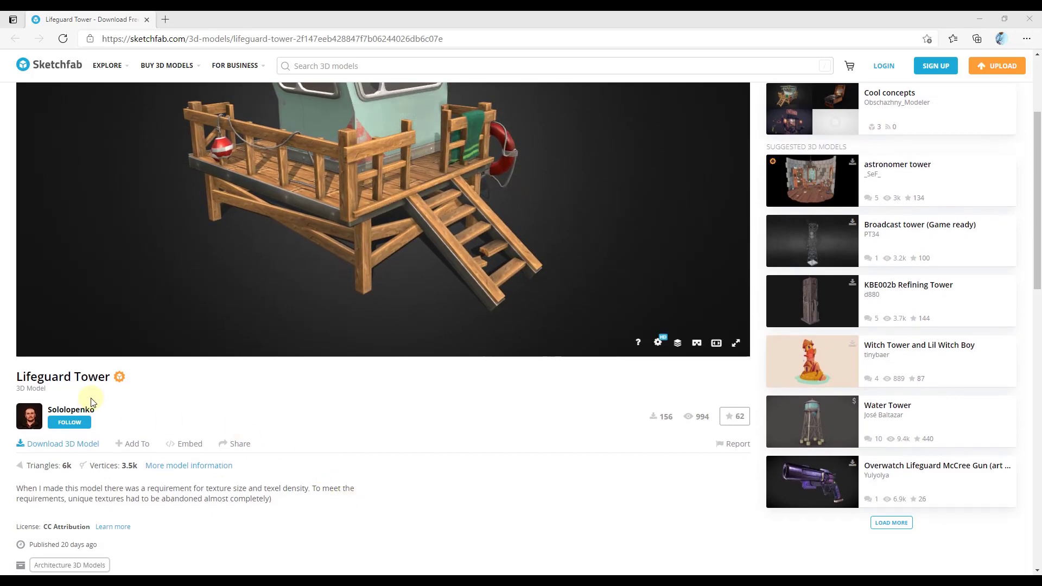
{"action": "mouse_move", "coordinate": [72, 409]}
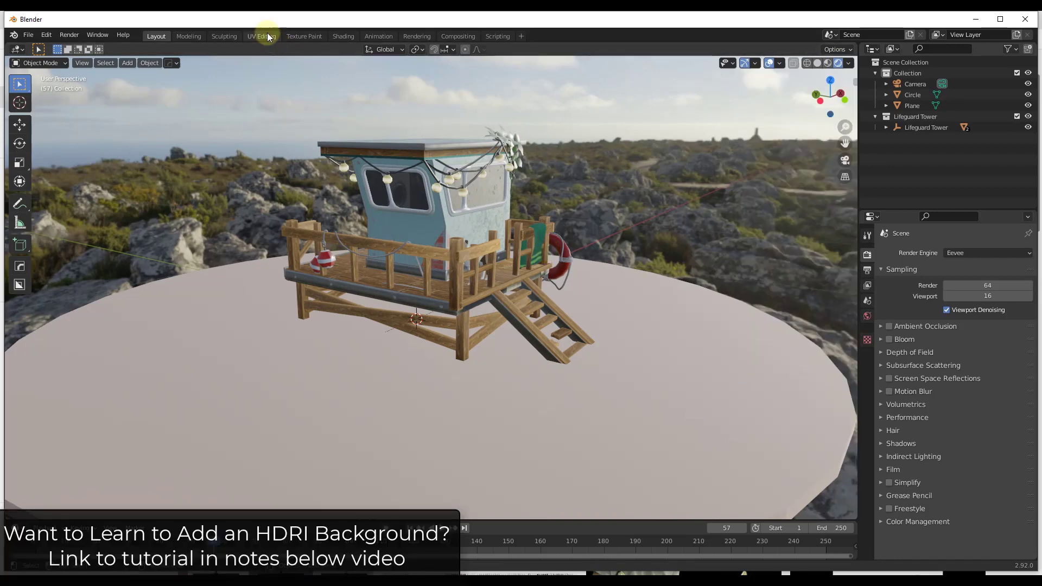
Step: Switch to the Shading workspace showing the HDRI world nodes and open the render engine list
{"action": "left_click", "coordinate": [343, 36]}
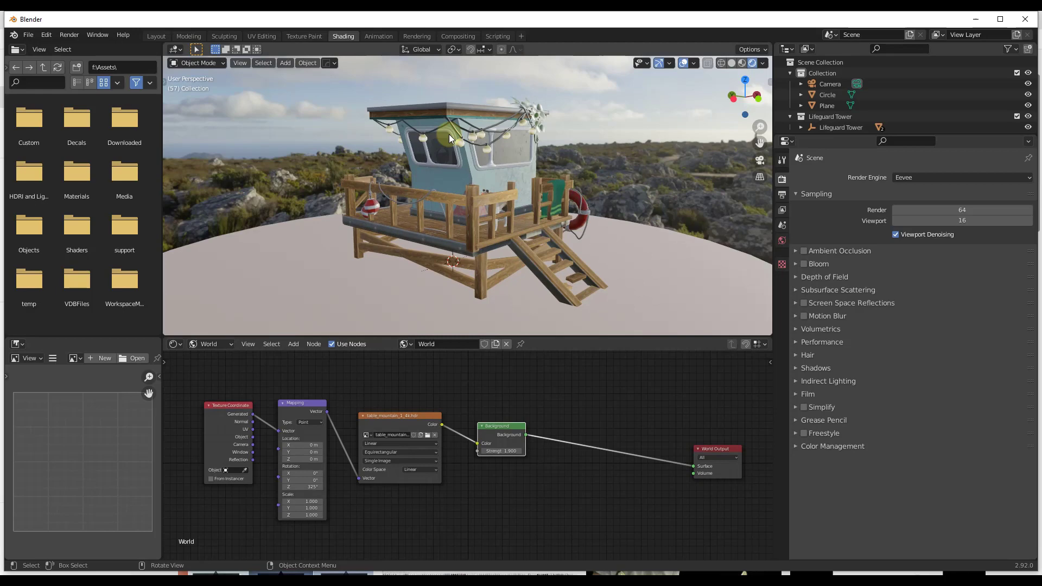
{"action": "mouse_move", "coordinate": [654, 173]}
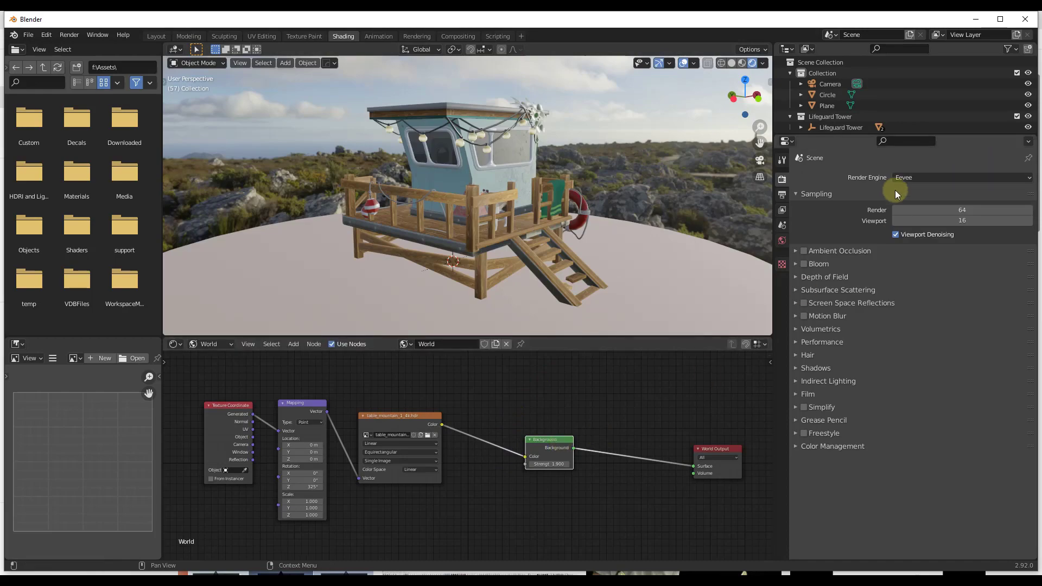
{"action": "left_click", "coordinate": [960, 177]}
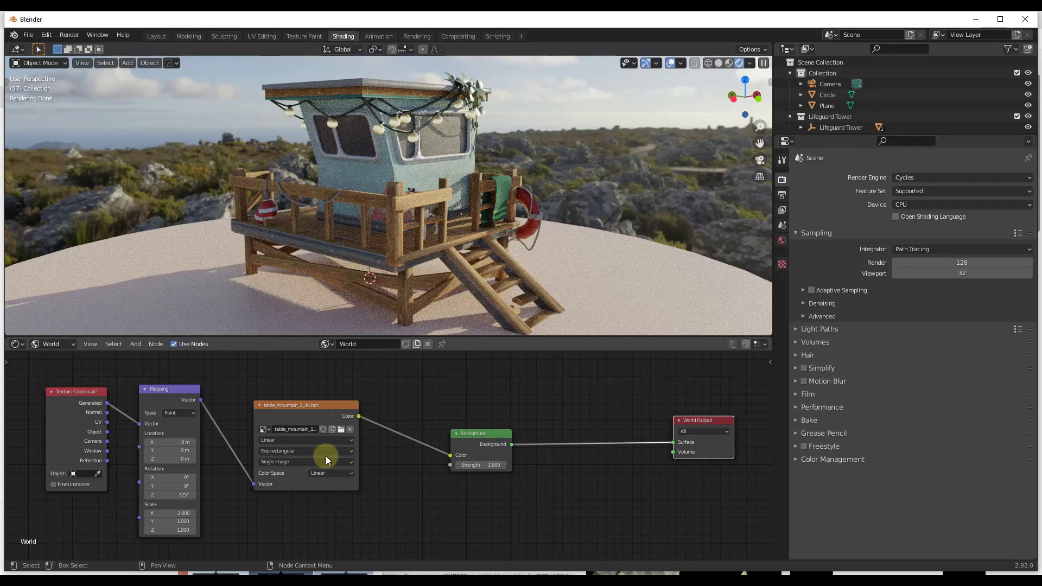
Step: Drag in the world node editor to adjust the Background node setup
{"action": "left_click_drag", "start_coordinate": [480, 464], "coordinate": [505, 465]}
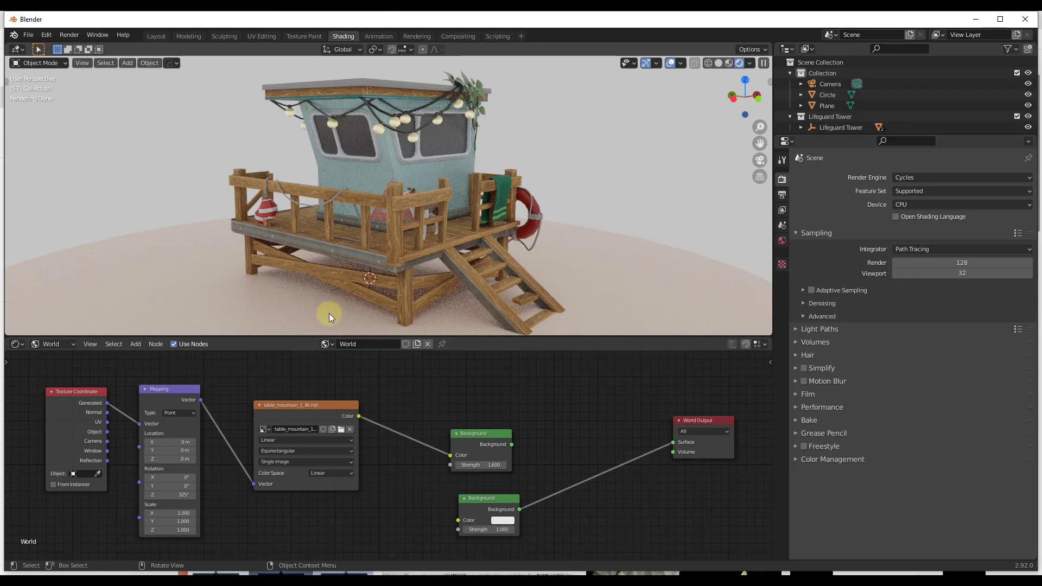
Step: Drag in the world node editor so the HDRI Background drives the output again
{"action": "left_click_drag", "start_coordinate": [510, 444], "coordinate": [673, 441]}
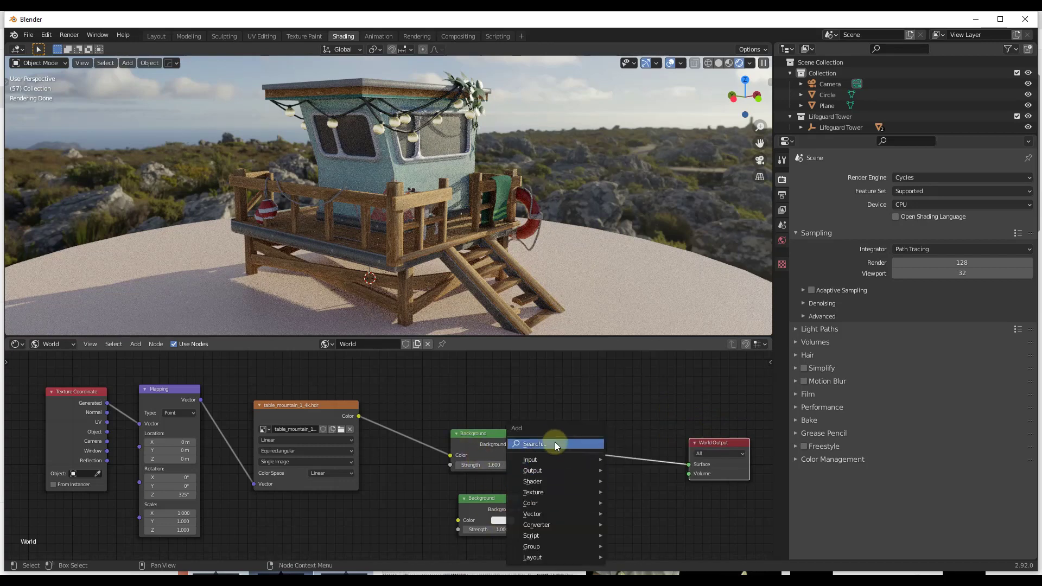
Step: Add a Mix Shader before World Output, blending the HDRI and white Background nodes
{"action": "type", "text": "mi"}
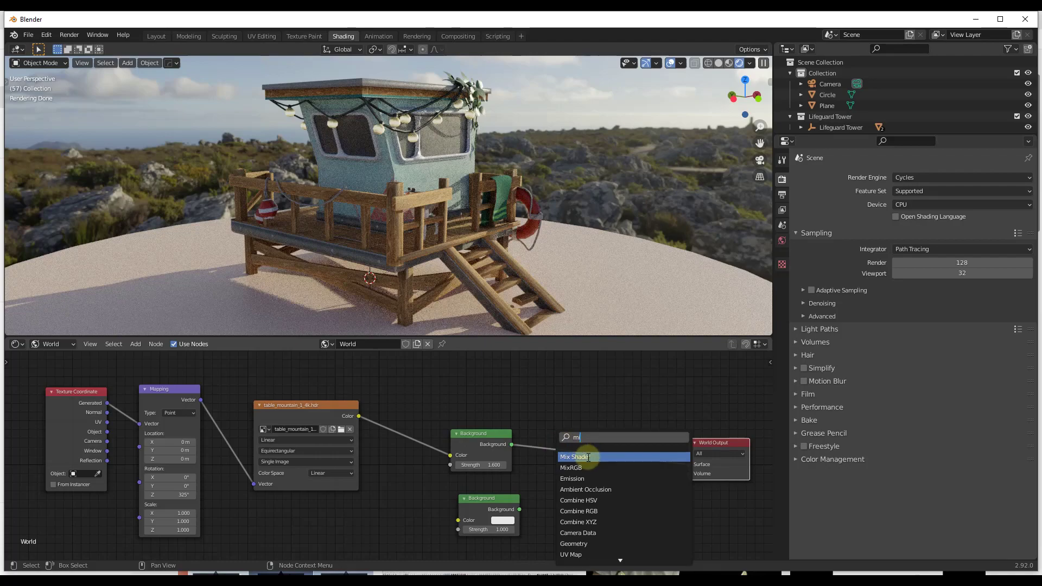
{"action": "left_click", "coordinate": [575, 456]}
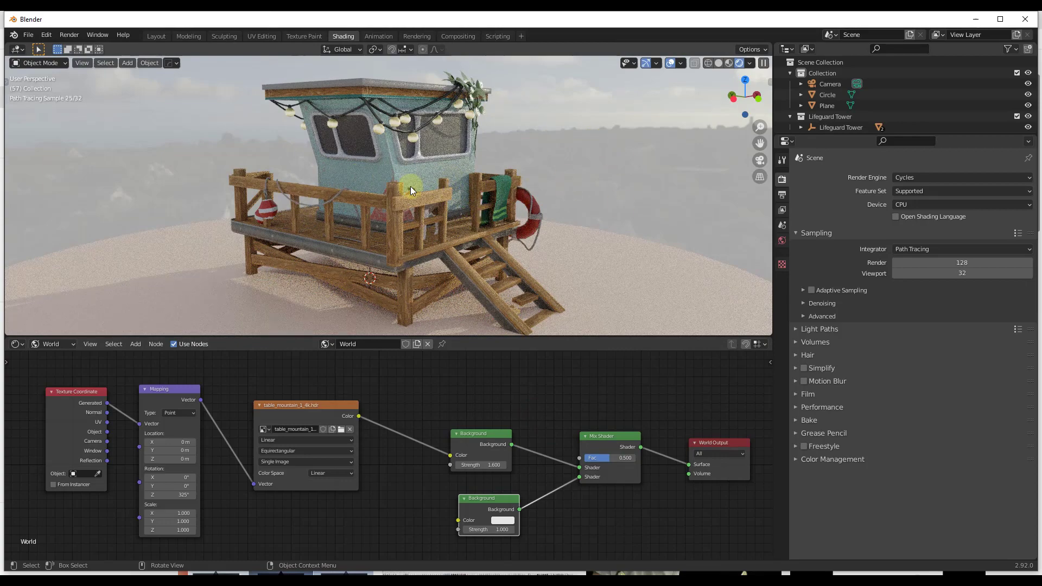
{"action": "left_click_drag", "start_coordinate": [598, 457], "coordinate": [625, 457]}
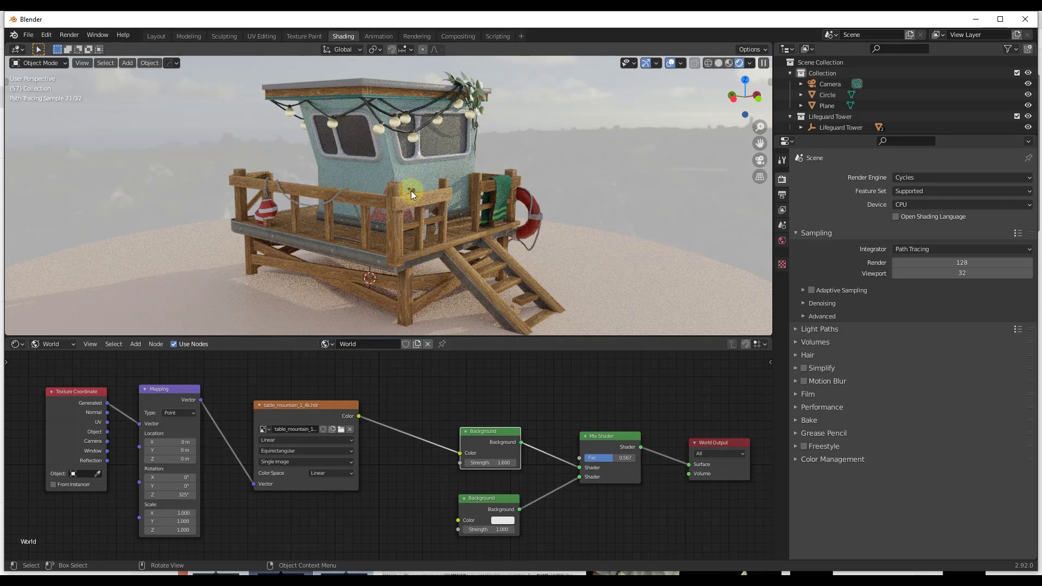
{"action": "mouse_move", "coordinate": [357, 280]}
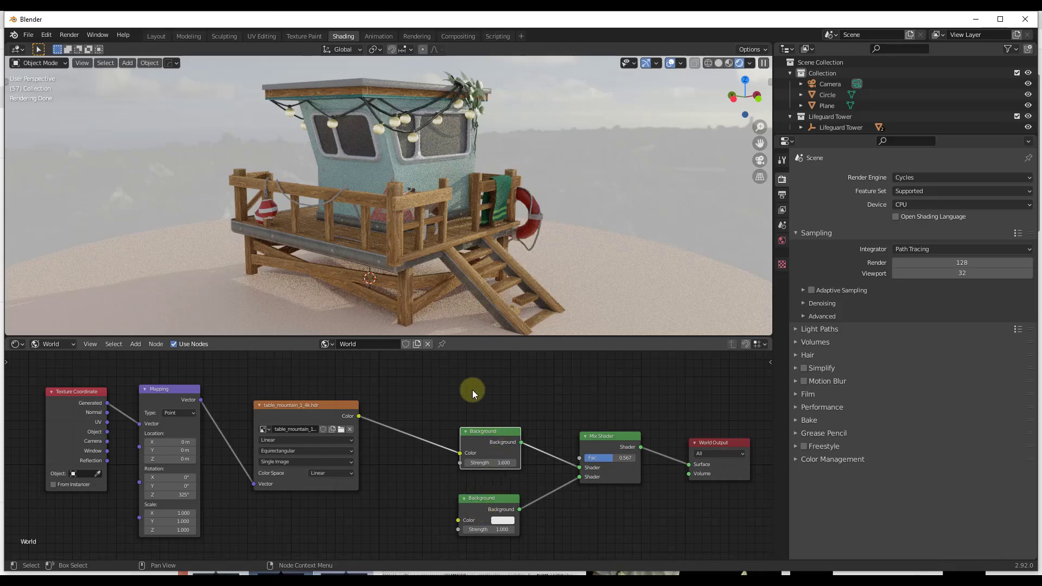
Step: Add a Light Path node and feed Is Camera Ray into the Mix Shader factor
{"action": "left_click_drag", "start_coordinate": [471, 392], "coordinate": [438, 419]}
{"action": "type", "text": "l"}
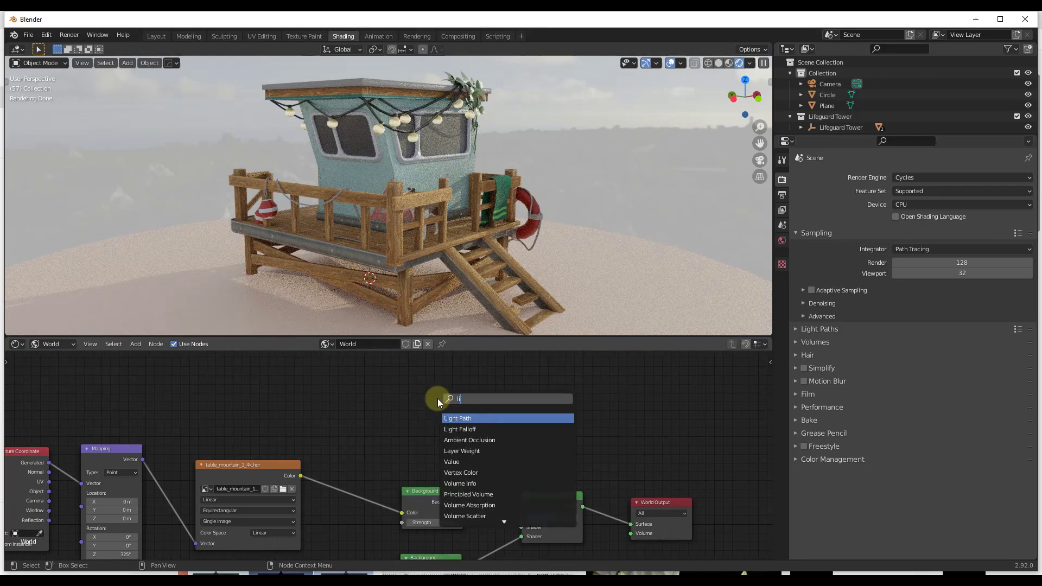
{"action": "left_click", "coordinate": [457, 417]}
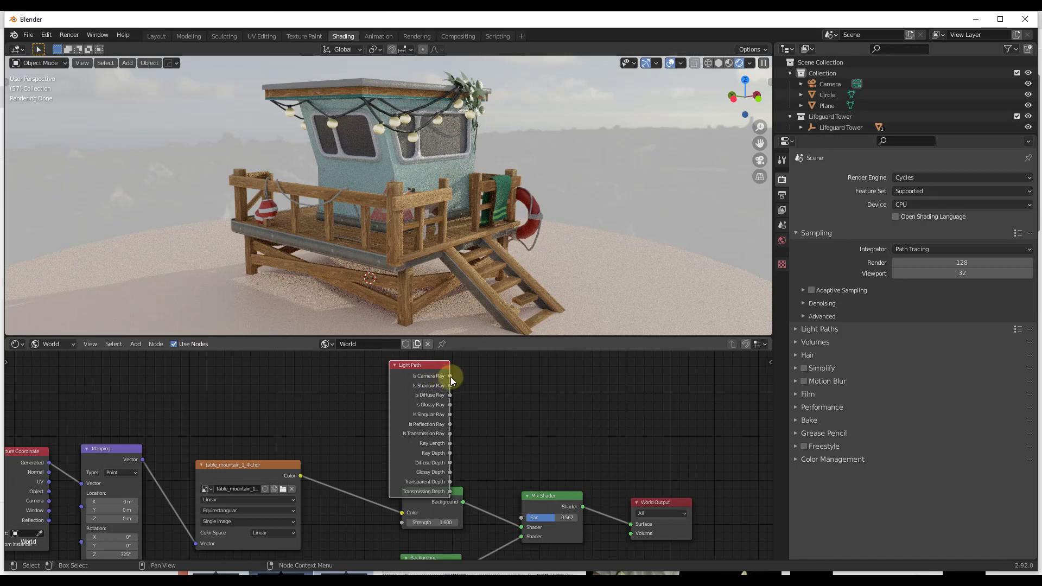
{"action": "left_click_drag", "start_coordinate": [451, 375], "coordinate": [521, 517]}
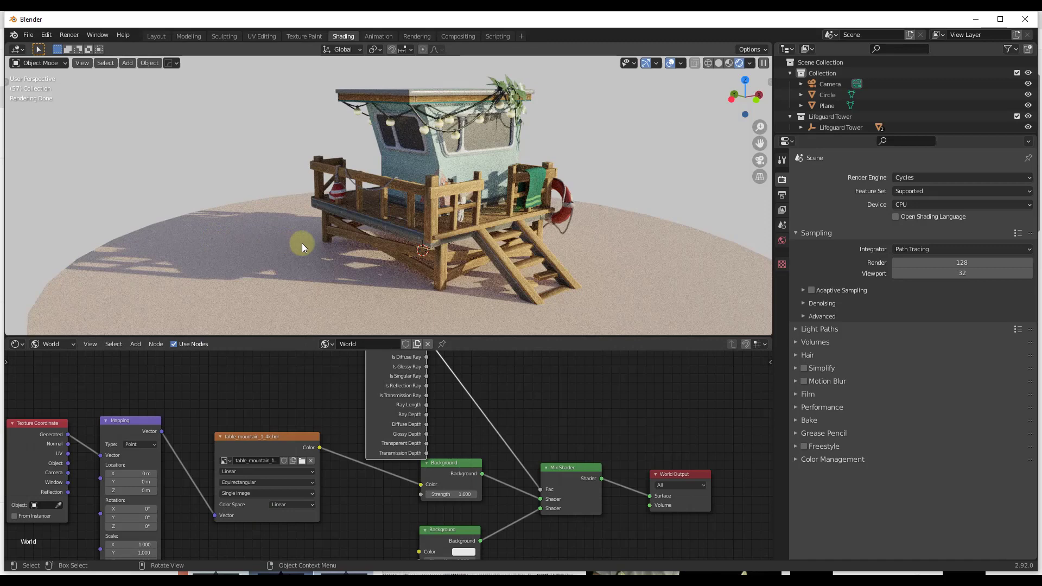
{"action": "mouse_move", "coordinate": [669, 148]}
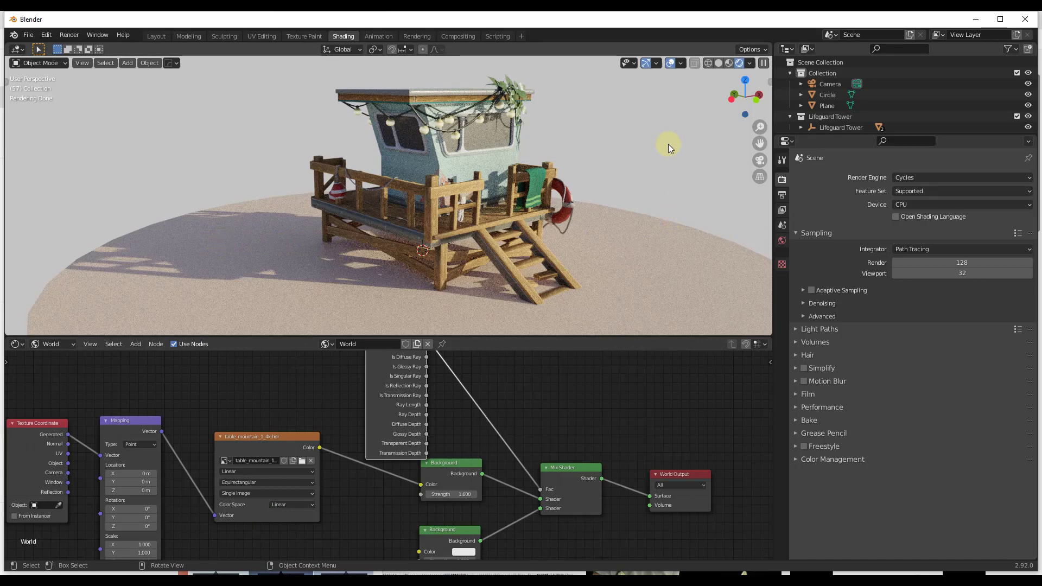
{"action": "mouse_move", "coordinate": [598, 220]}
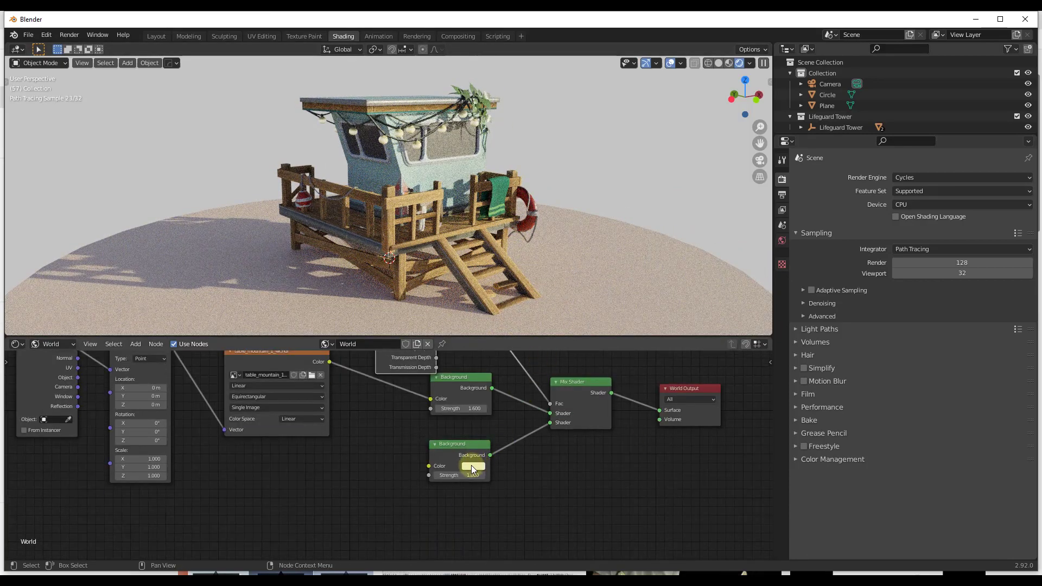
Step: Set the lower Background node's colour to pure white with Value 1.000
{"action": "left_click", "coordinate": [473, 466]}
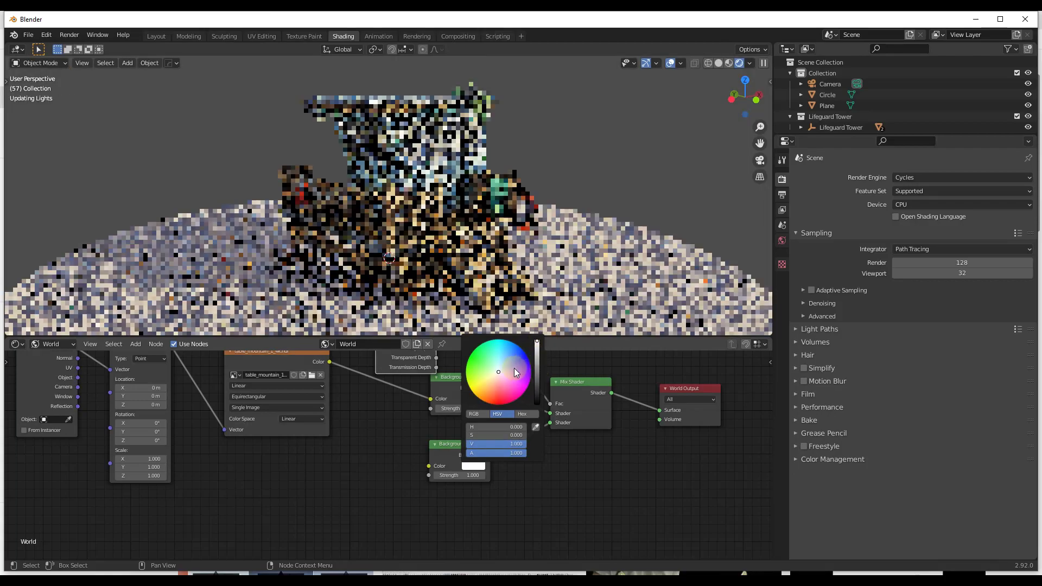
{"action": "left_click", "coordinate": [520, 361]}
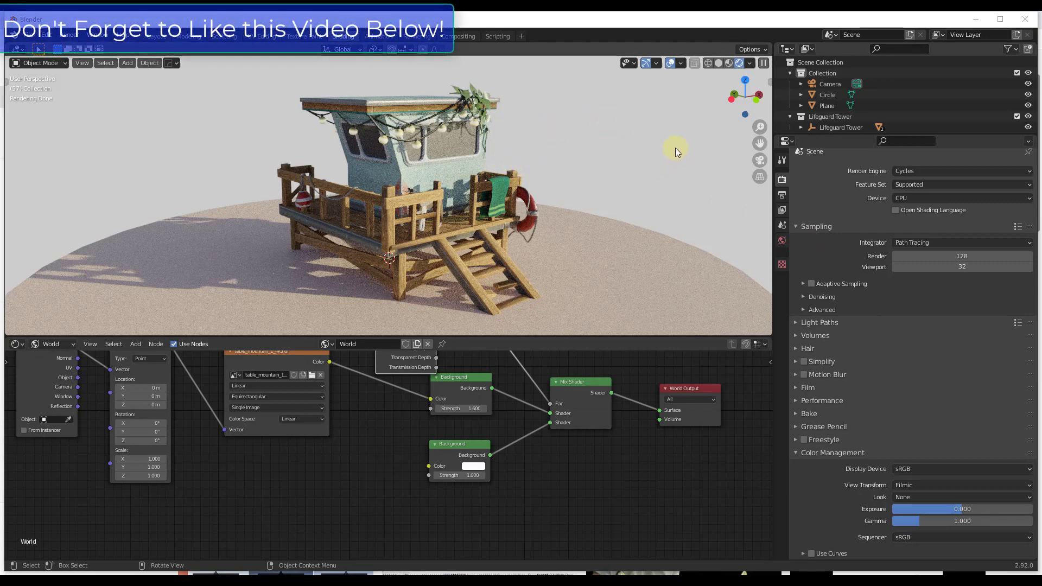
{"action": "mouse_move", "coordinate": [618, 168]}
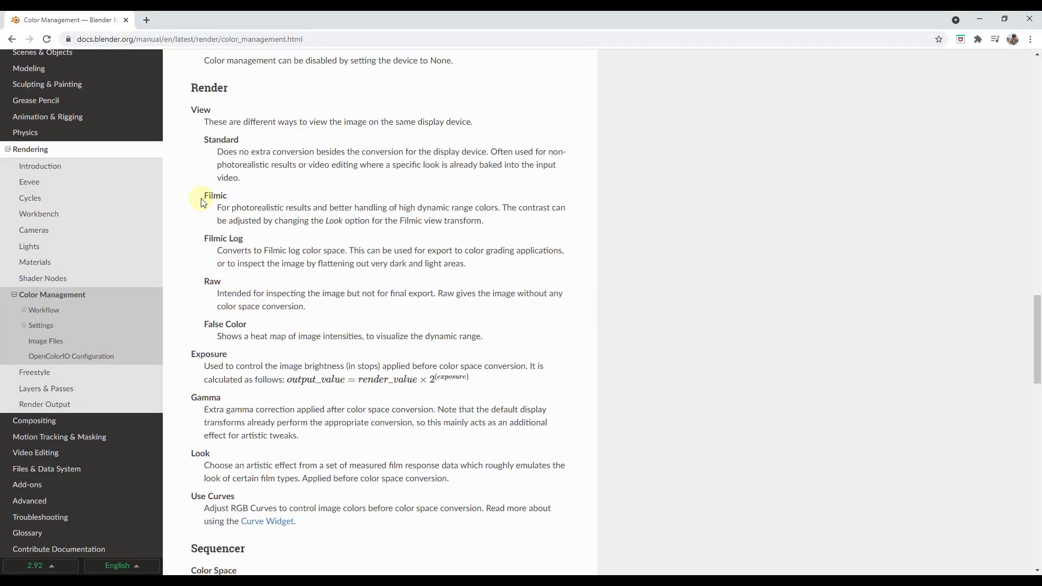
Step: Highlight the manual's Filmic view transform description, then clear the highlight
{"action": "left_click_drag", "start_coordinate": [204, 196], "coordinate": [465, 252]}
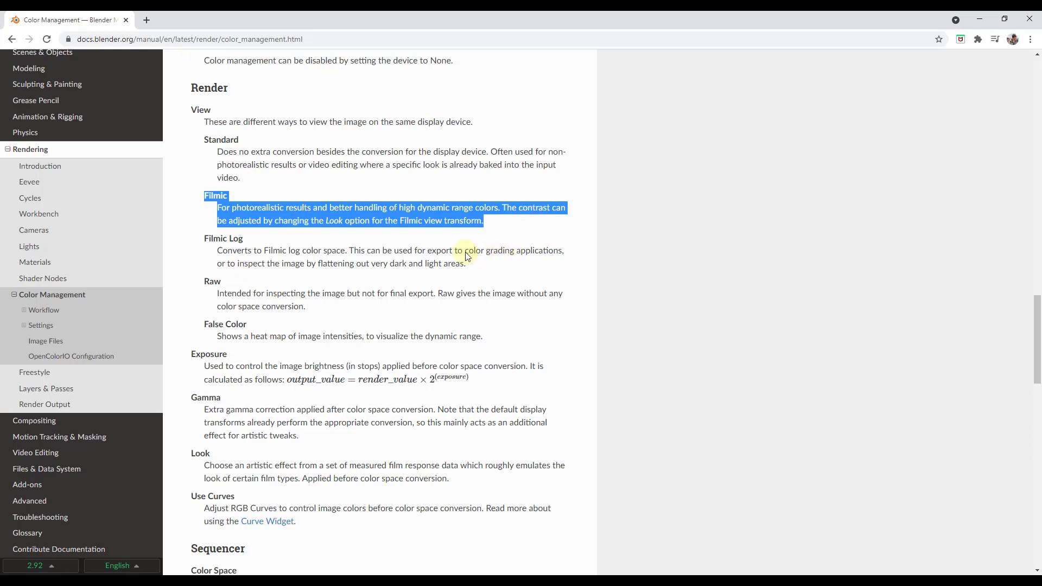
{"action": "mouse_move", "coordinate": [256, 210]}
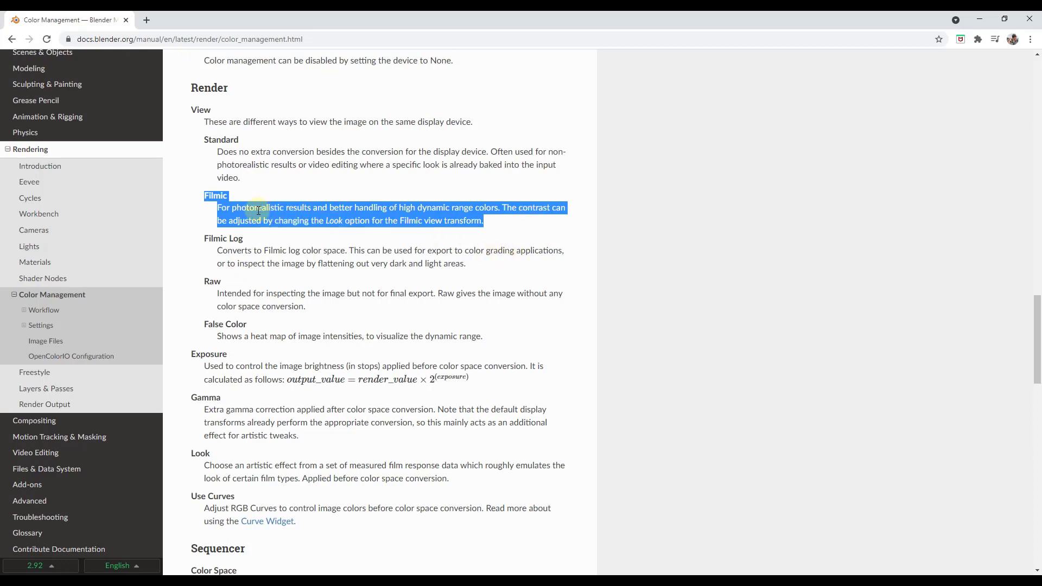
{"action": "left_click", "coordinate": [423, 207]}
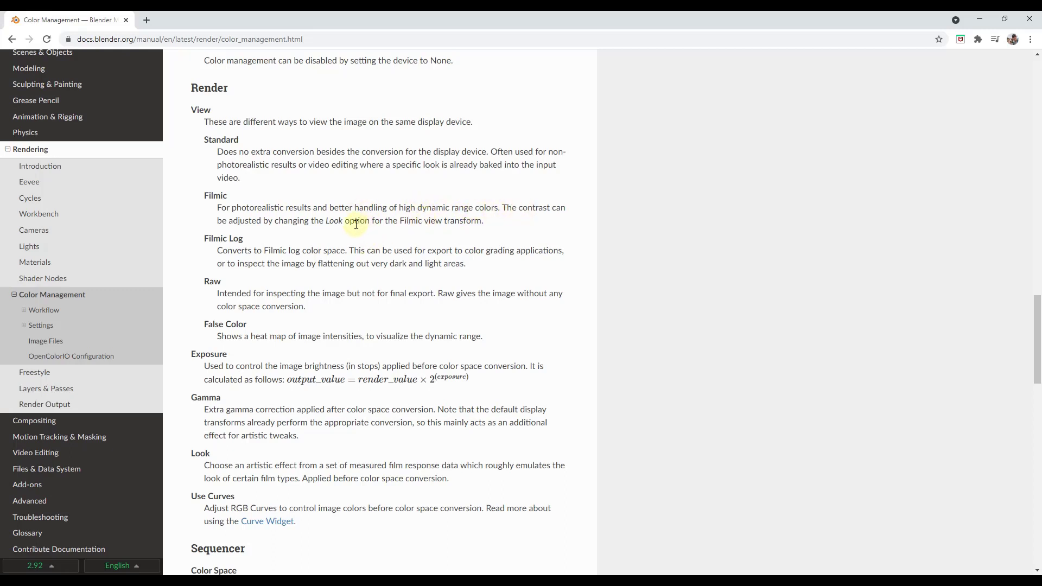
{"action": "mouse_move", "coordinate": [356, 218]}
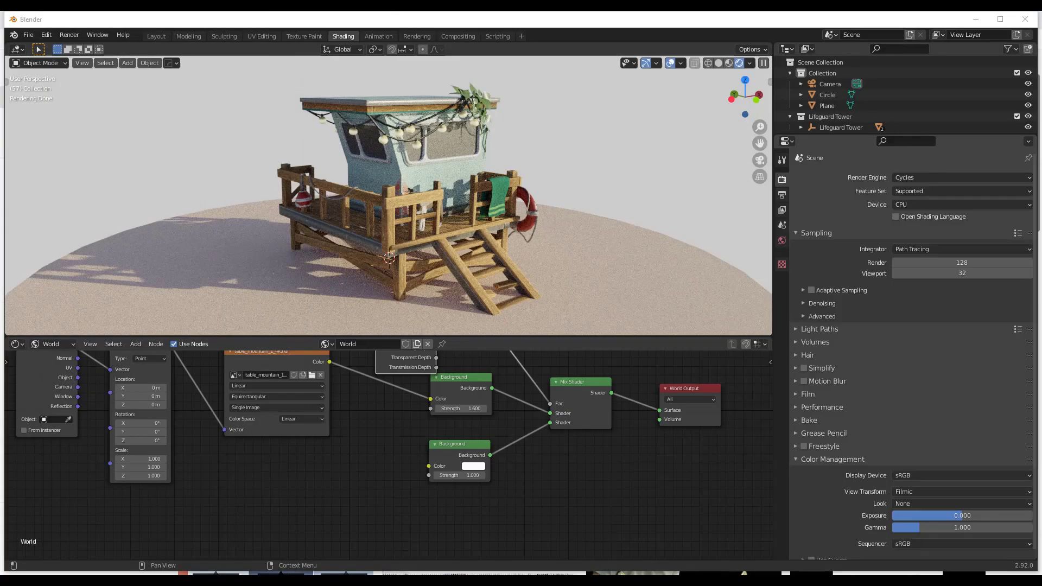
Step: Compare the Standard and Filmic view transforms, leaving Standard selected
{"action": "left_click", "coordinate": [958, 491]}
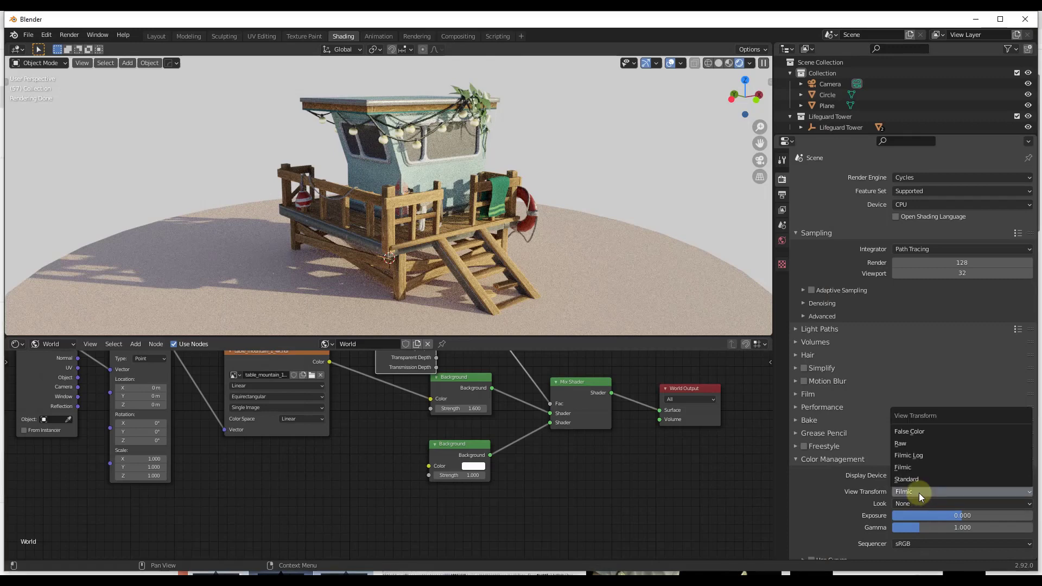
{"action": "left_click", "coordinate": [905, 479]}
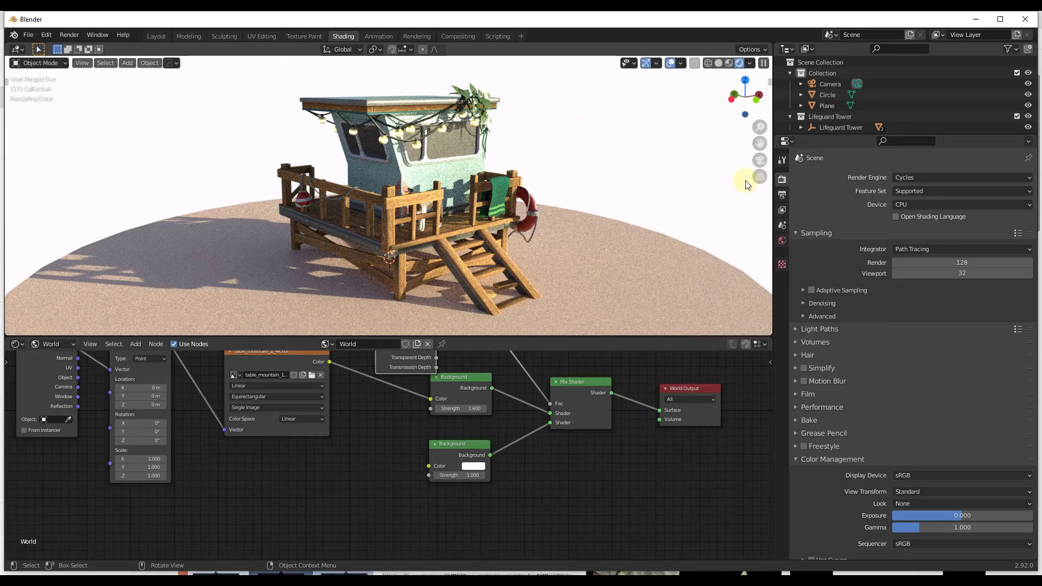
{"action": "left_click", "coordinate": [959, 491]}
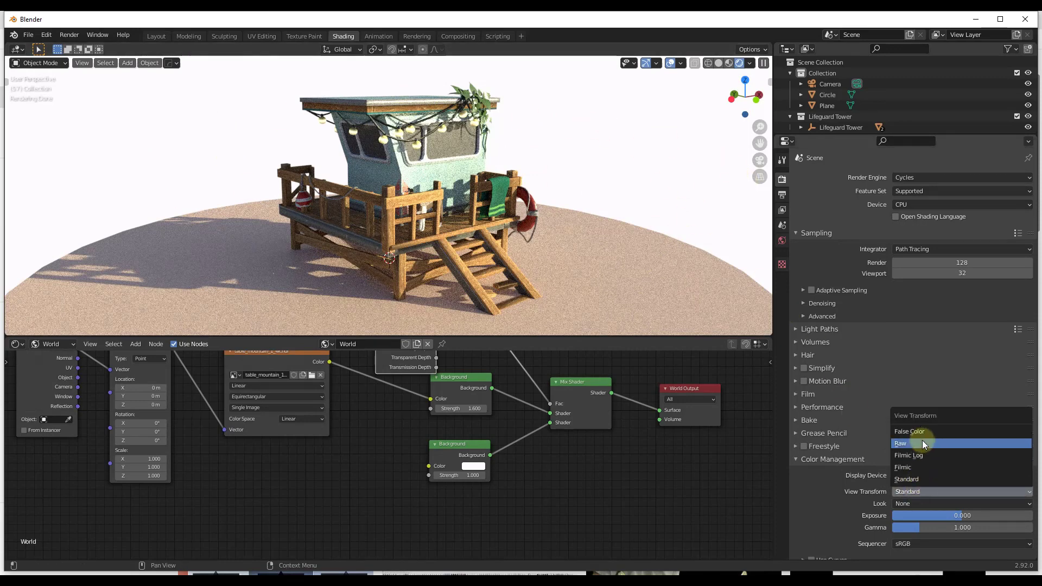
{"action": "left_click", "coordinate": [903, 468]}
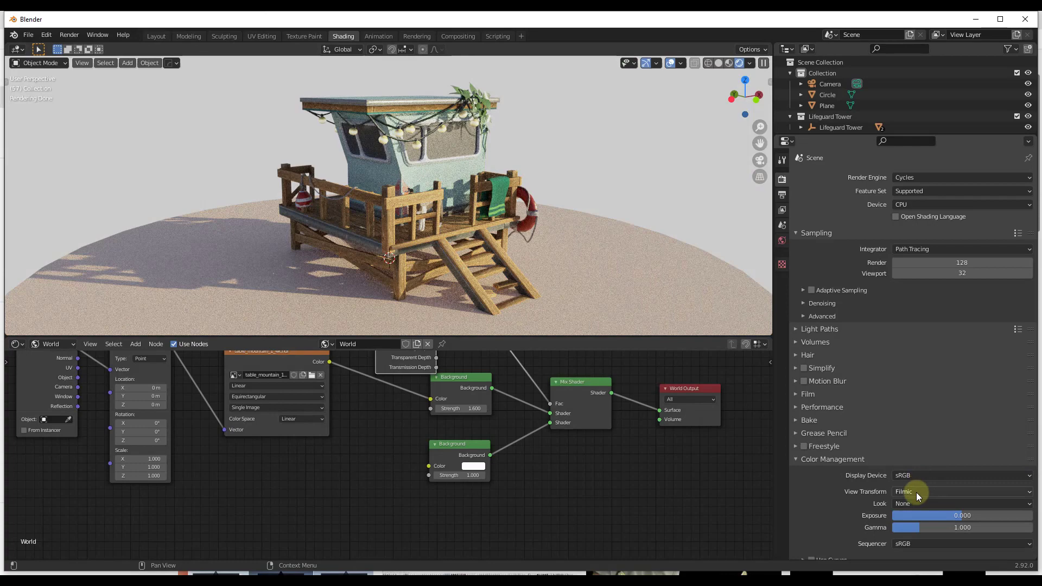
{"action": "left_click", "coordinate": [957, 491]}
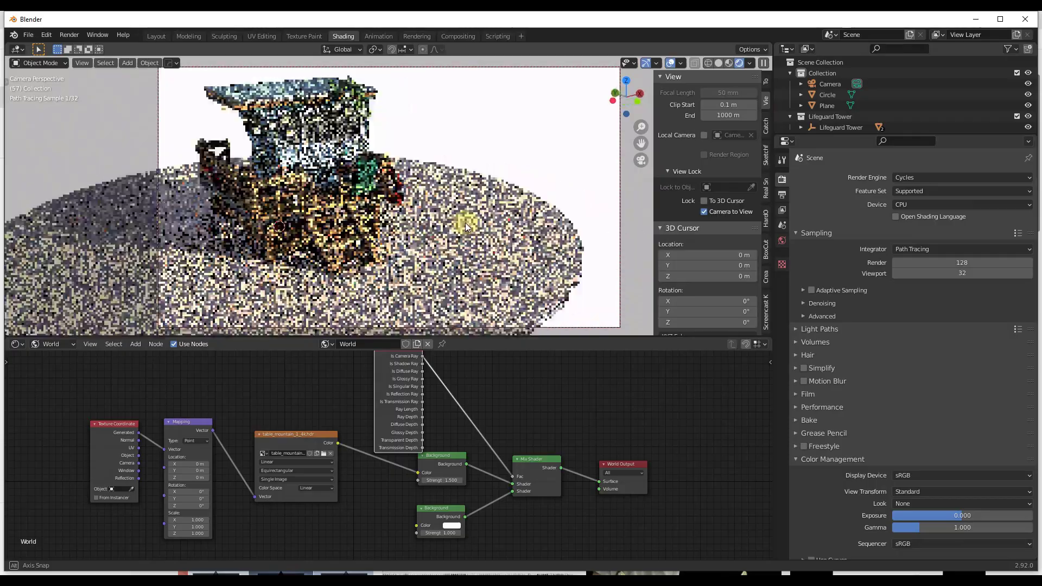
Step: Render the final image from the camera via Render > Render Image
{"action": "left_click", "coordinate": [69, 35]}
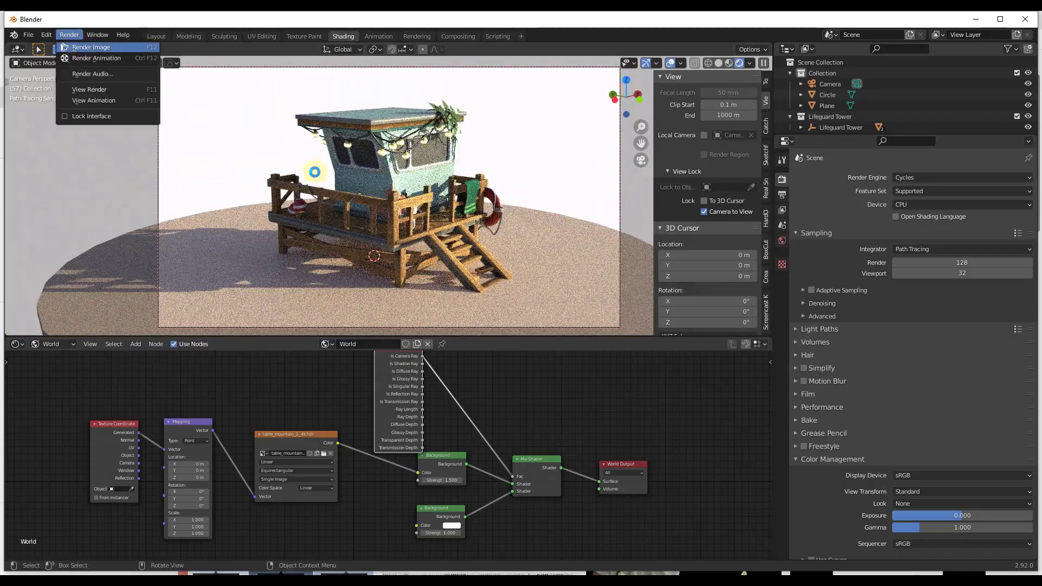
{"action": "left_click", "coordinate": [91, 48]}
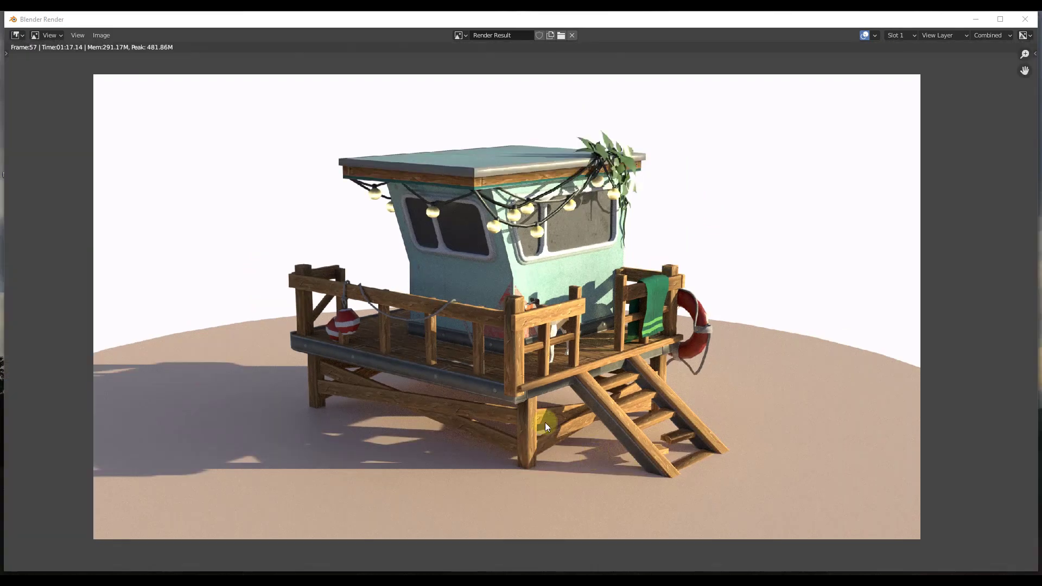
{"action": "mouse_move", "coordinate": [162, 204]}
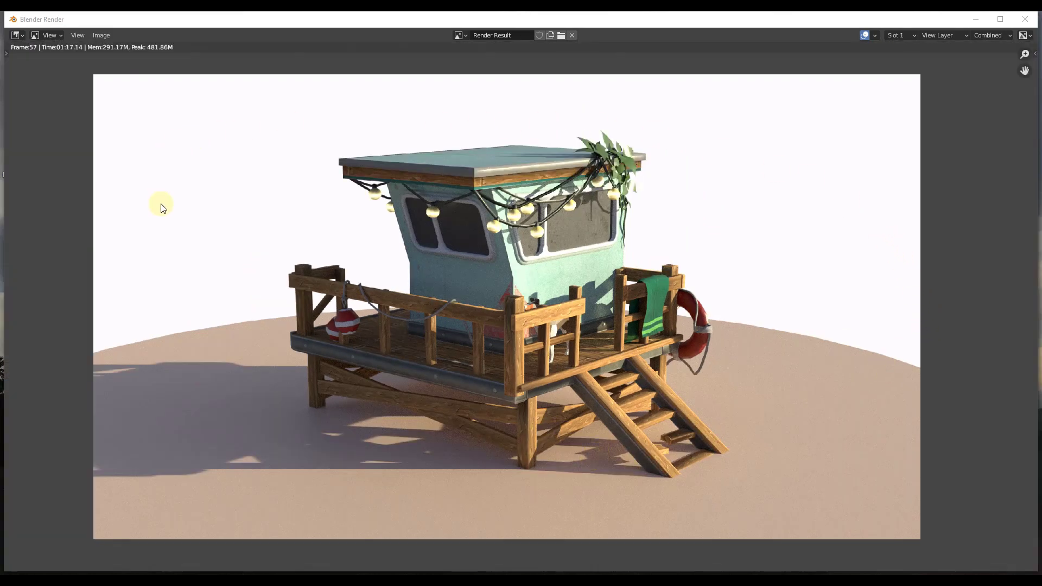